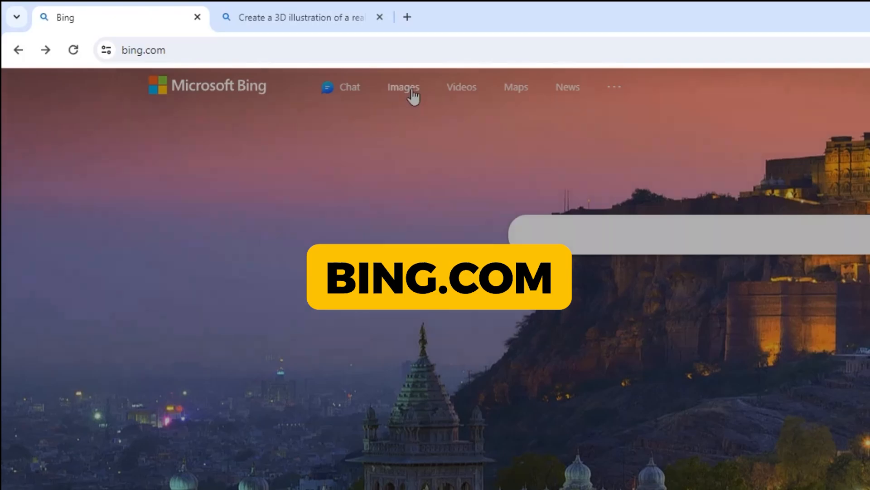
Step: Go to Bing's Images section to reach Image Creator
{"action": "left_click", "coordinate": [404, 87]}
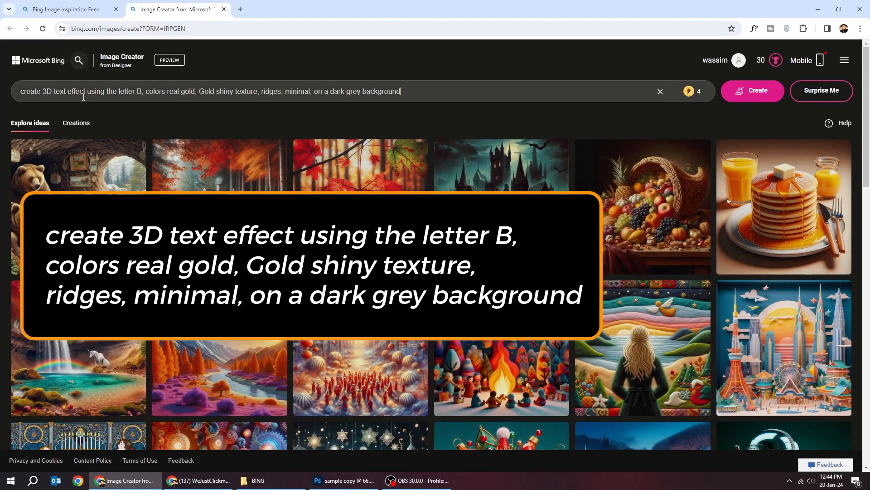
Step: Start generating four images from the gold letter B prompt with Create
{"action": "left_click", "coordinate": [753, 91]}
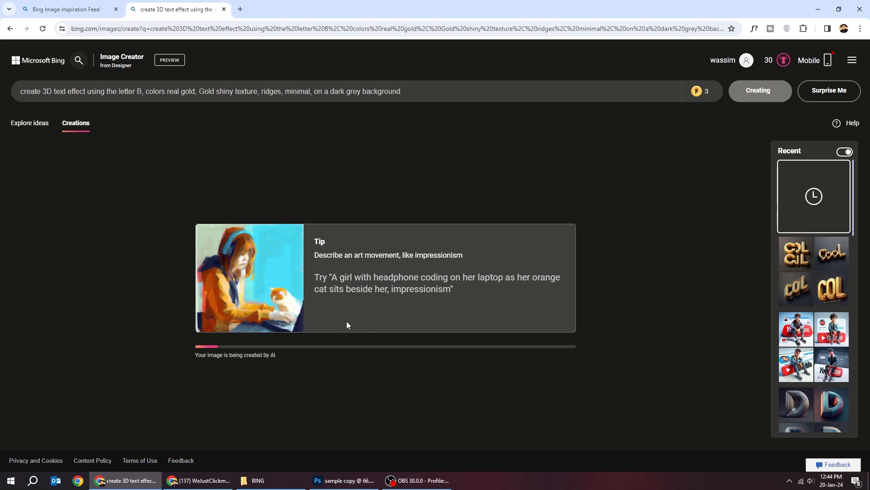
{"action": "mouse_move", "coordinate": [351, 325]}
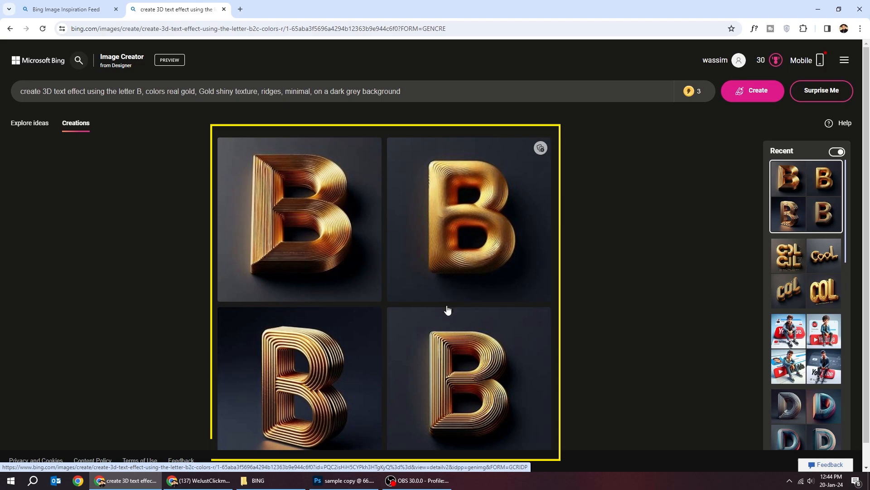
{"action": "left_click", "coordinate": [299, 219]}
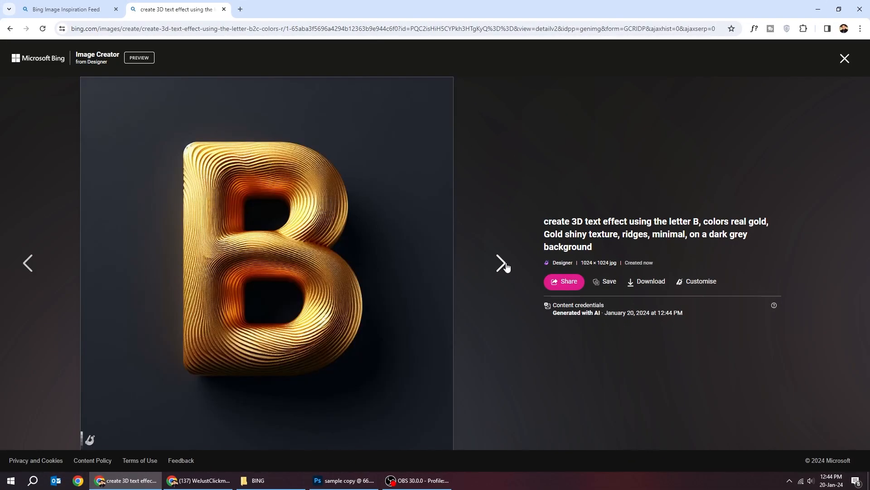
{"action": "left_click", "coordinate": [500, 263]}
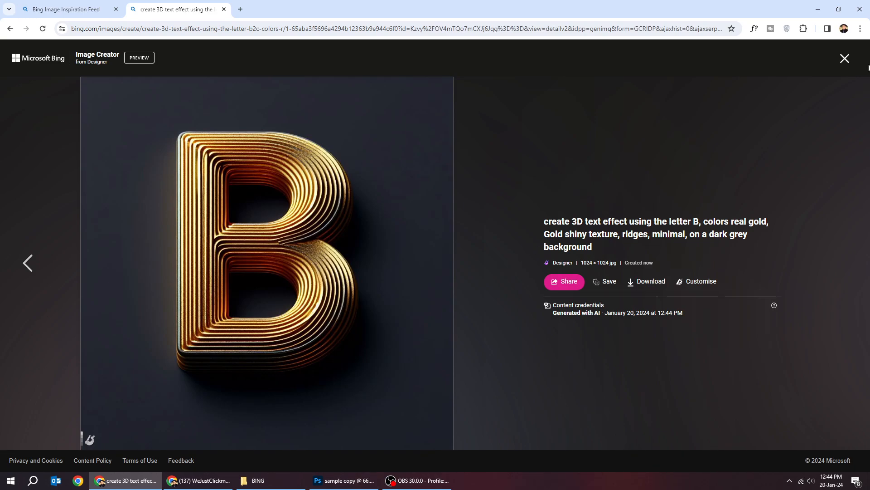
{"action": "left_click", "coordinate": [845, 58]}
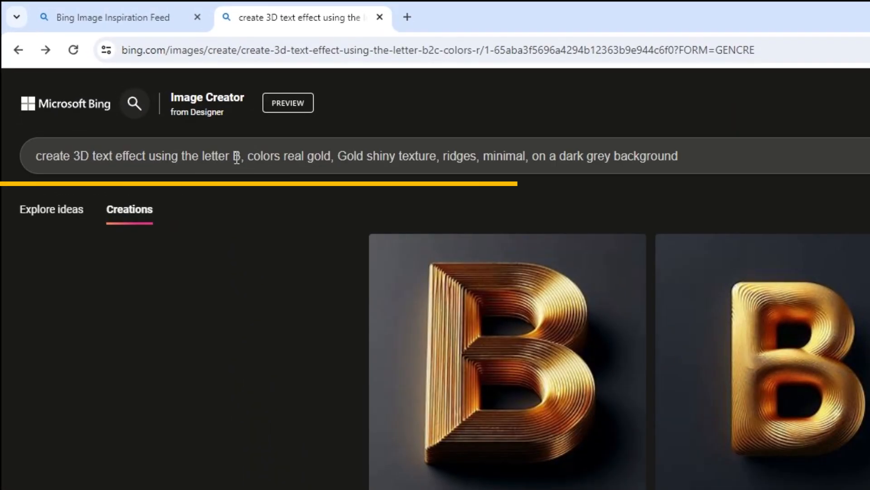
Step: Replace the letter B in the prompt with Q and generate new images
{"action": "double_click", "coordinate": [236, 156]}
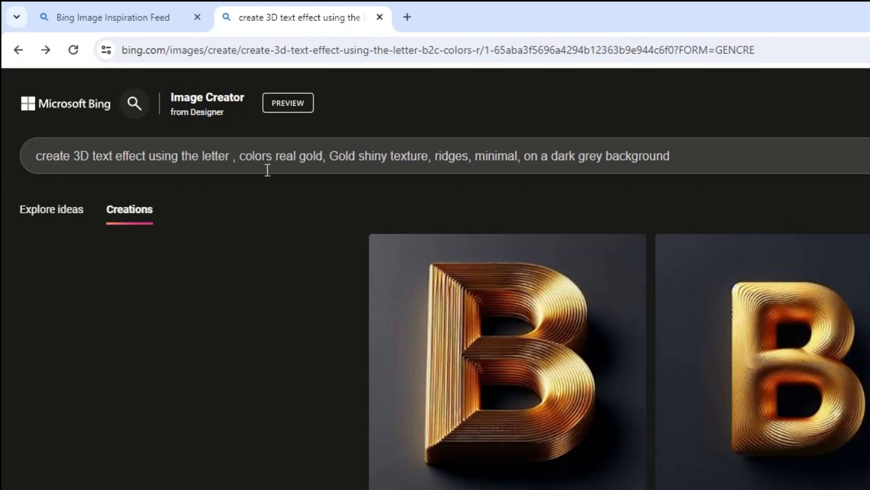
{"action": "type", "text": "Q"}
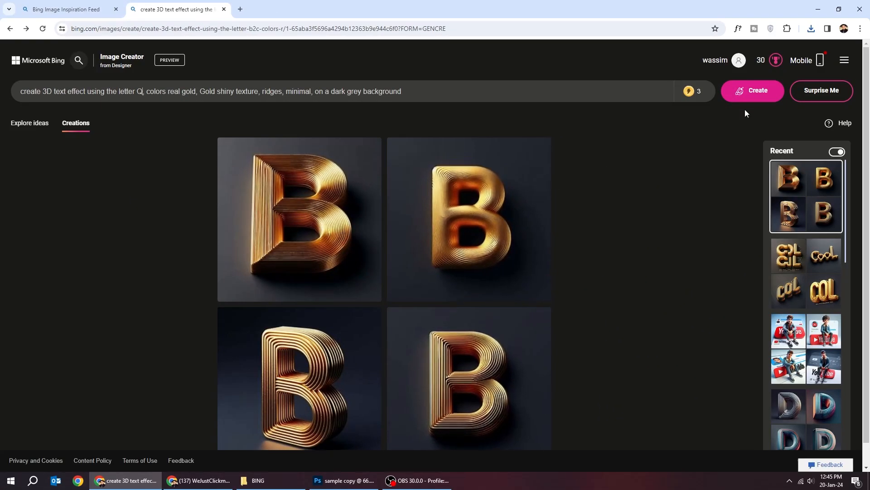
{"action": "left_click", "coordinate": [753, 91]}
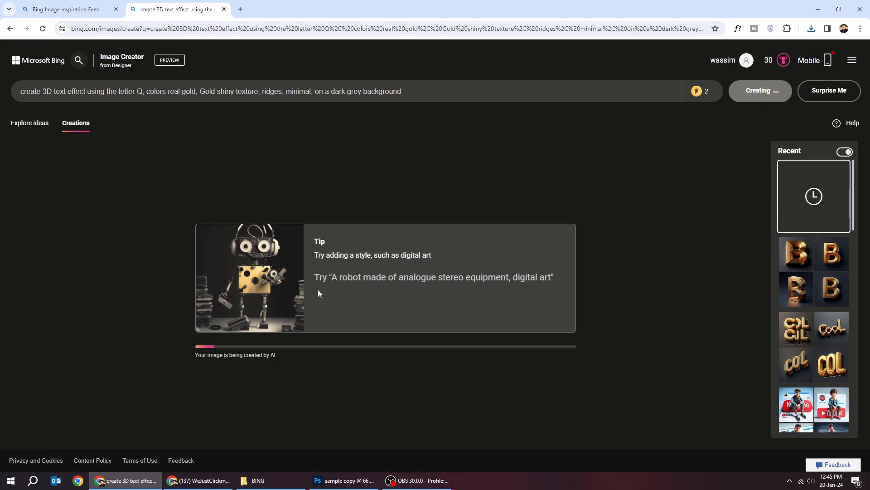
{"action": "mouse_move", "coordinate": [409, 348]}
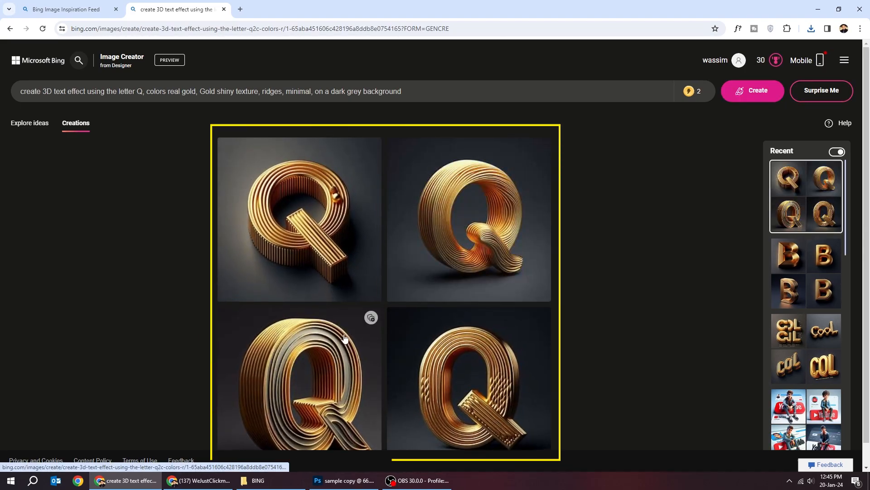
Step: View a generated gold Q image full size, then move to the next result
{"action": "left_click", "coordinate": [299, 219]}
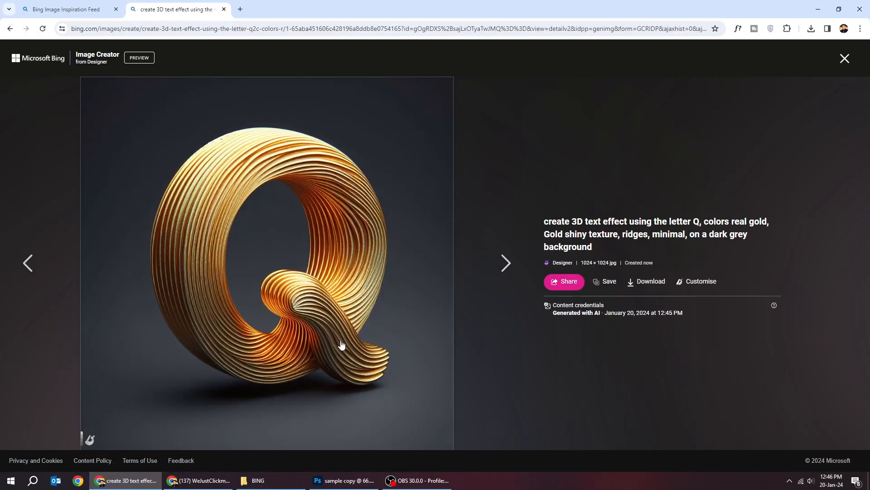
{"action": "left_click", "coordinate": [504, 263]}
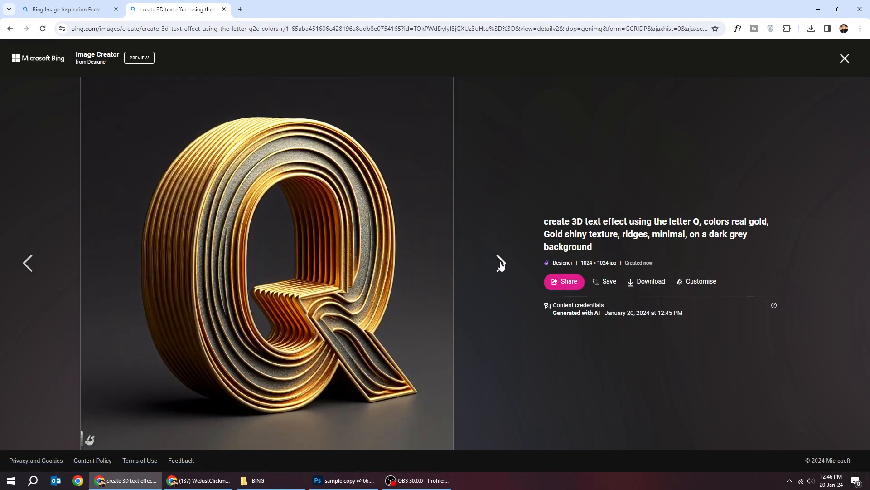